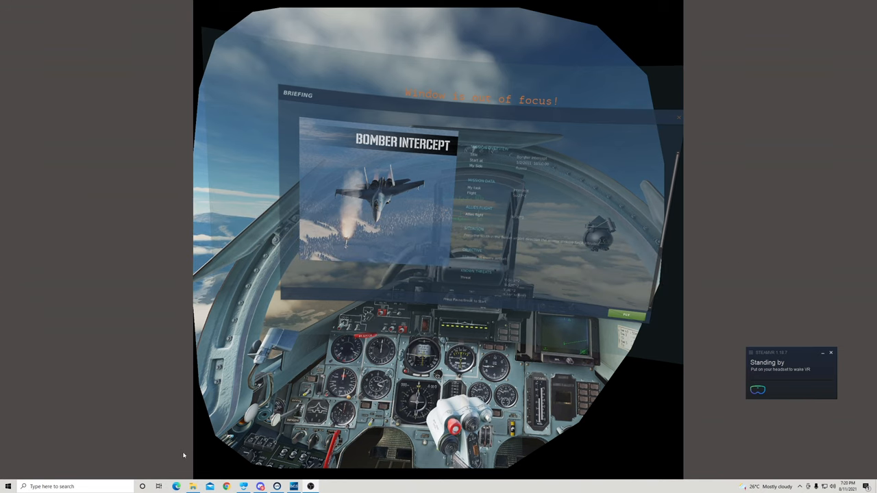
Open File Explorer at the DCS World OpenBeta27 install folder.
{"action": "left_click", "coordinate": [177, 487]}
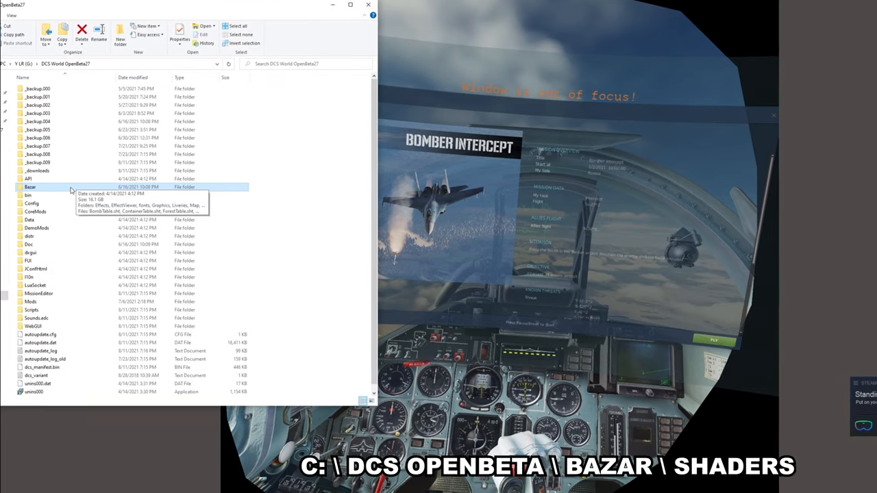
Open Bazar, then its shaders subfolder.
{"action": "double_click", "coordinate": [29, 186]}
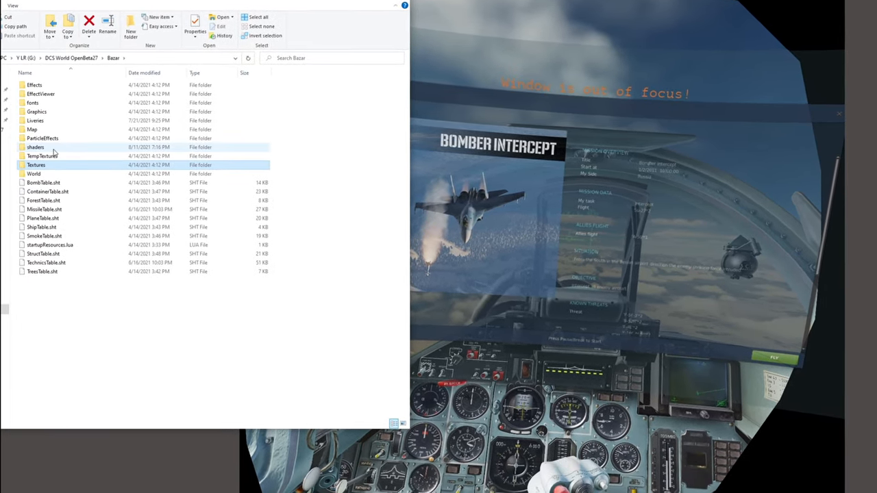
{"action": "double_click", "coordinate": [36, 146]}
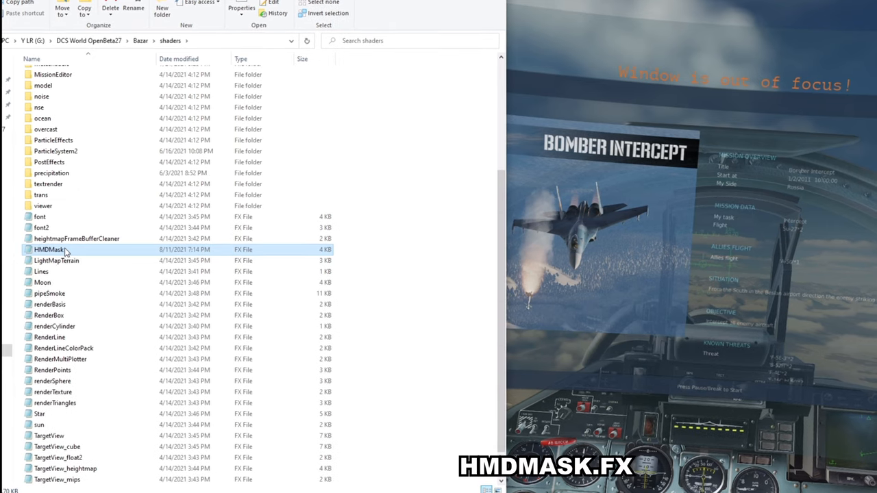
Copy and paste HMDMask, naming the copy 'HMDMask - before i broke it'.
{"action": "right_click", "coordinate": [49, 249]}
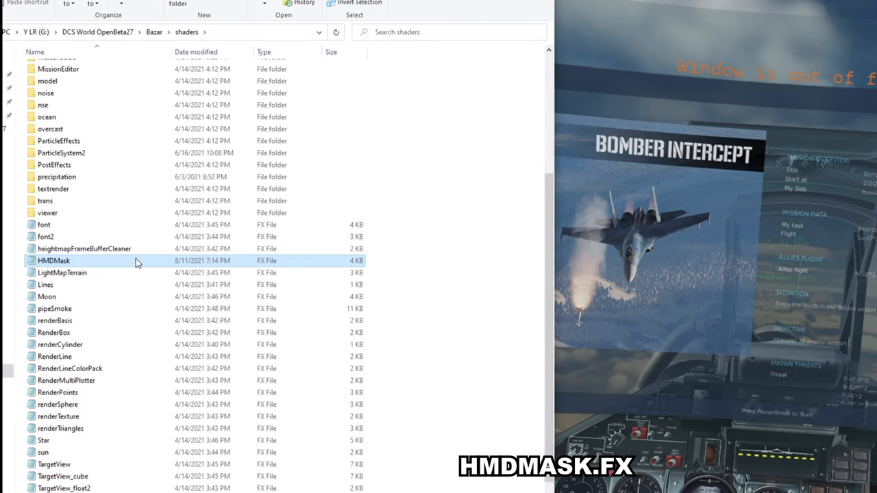
{"action": "right_click", "coordinate": [54, 260]}
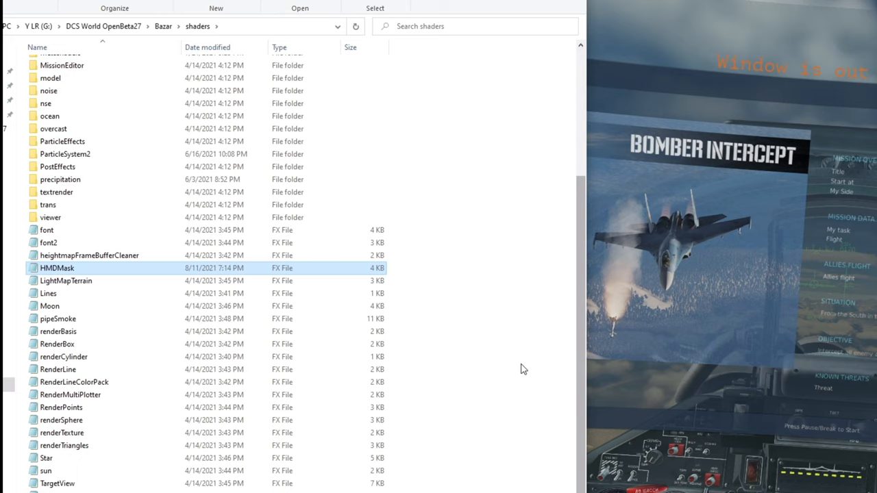
{"action": "right_click", "coordinate": [521, 370]}
{"action": "type", "text": "HMDMask - before"}
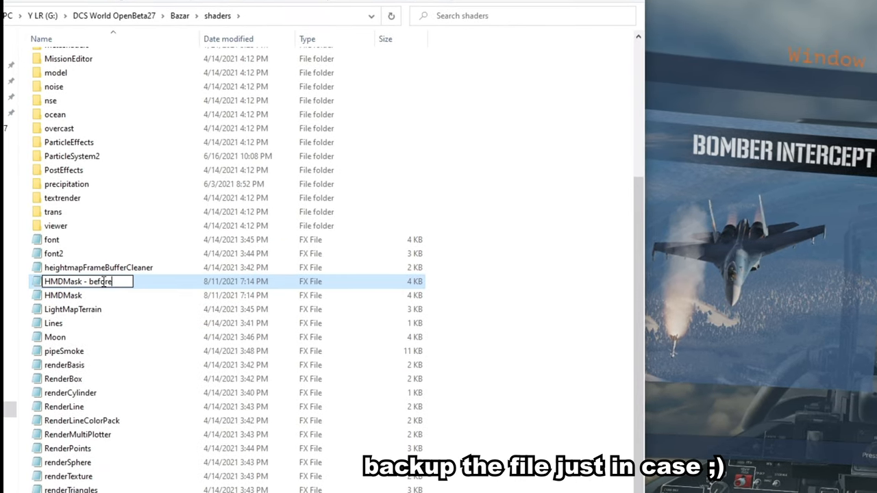
{"action": "type", "text": "i broke it"}
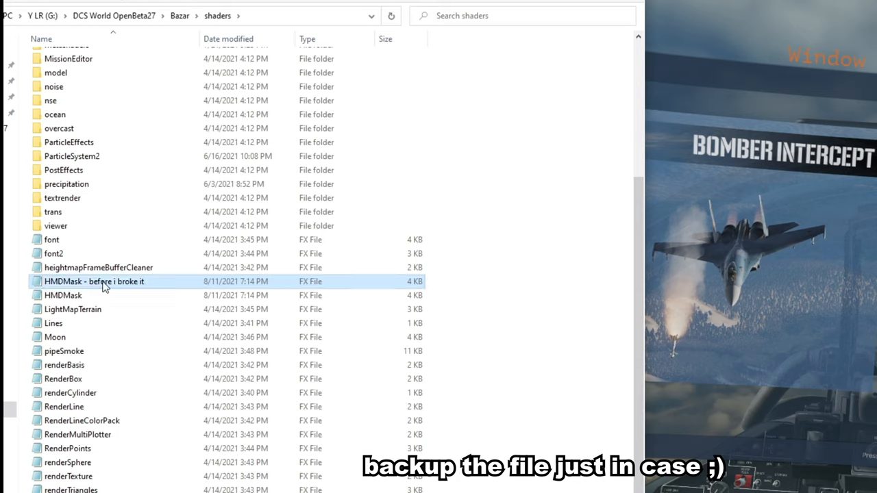
{"action": "mouse_move", "coordinate": [198, 294]}
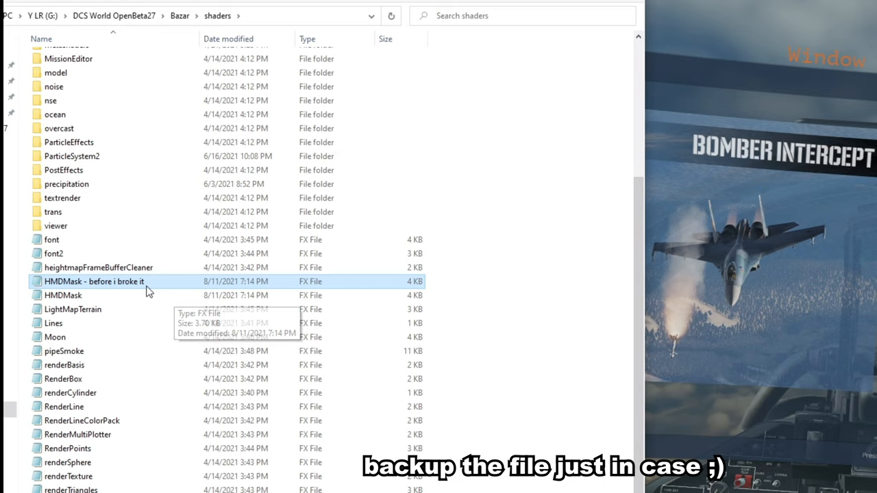
Open the original HMDMask with Notepad via Open with and More apps.
{"action": "right_click", "coordinate": [63, 295]}
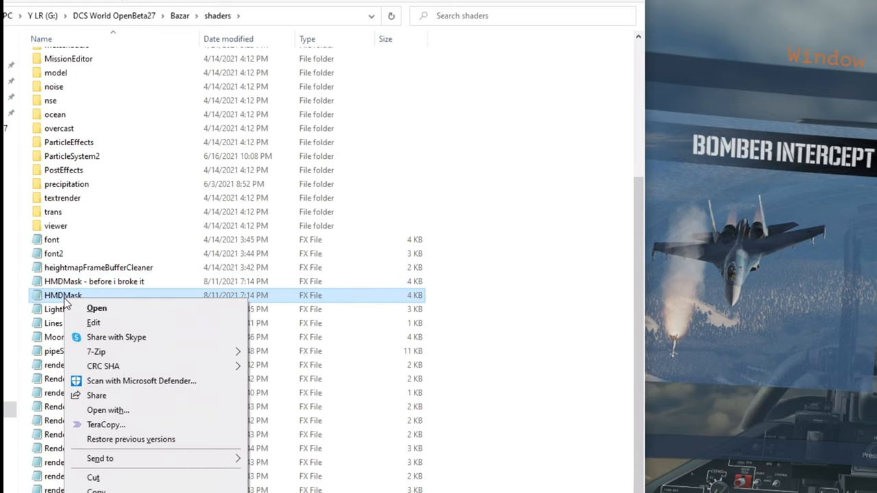
{"action": "mouse_move", "coordinate": [180, 421]}
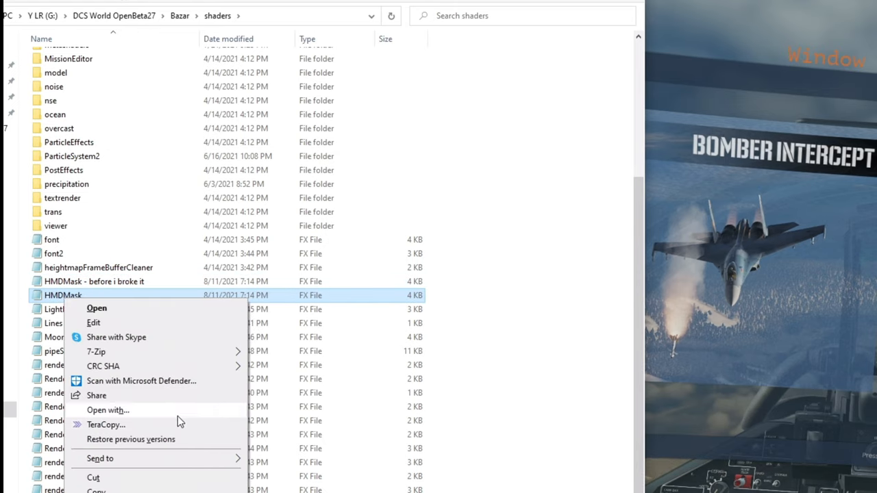
{"action": "left_click", "coordinate": [108, 409]}
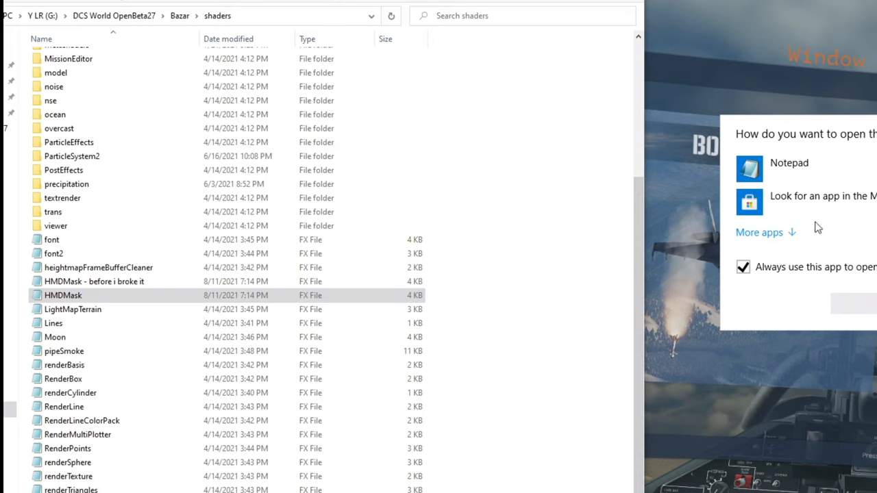
{"action": "mouse_move", "coordinate": [776, 242]}
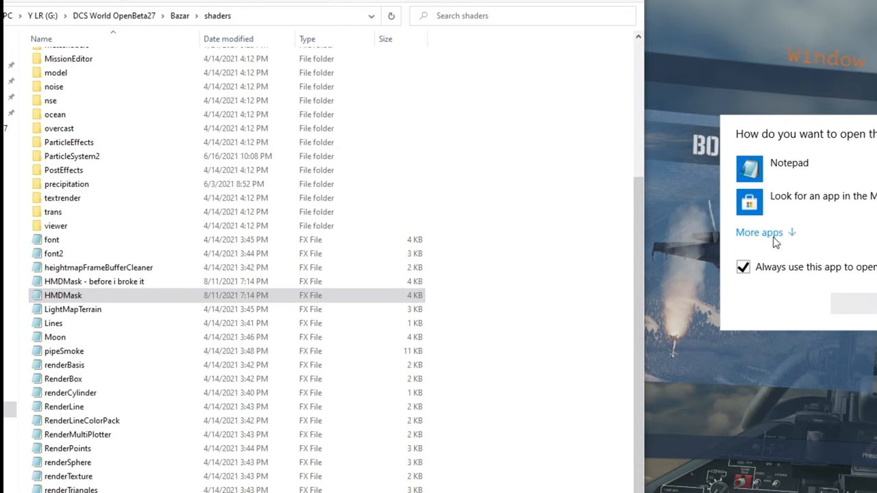
{"action": "left_click", "coordinate": [759, 232]}
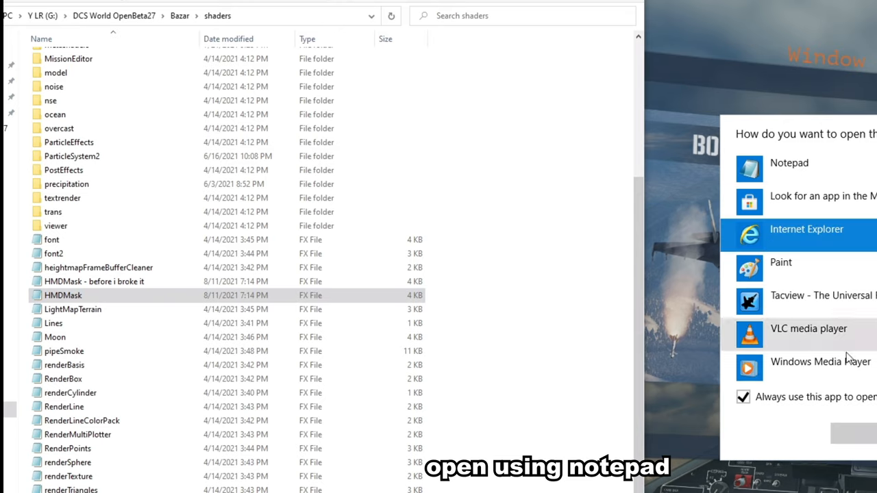
{"action": "scroll", "scroll_direction": "down", "scroll_amount": 3}
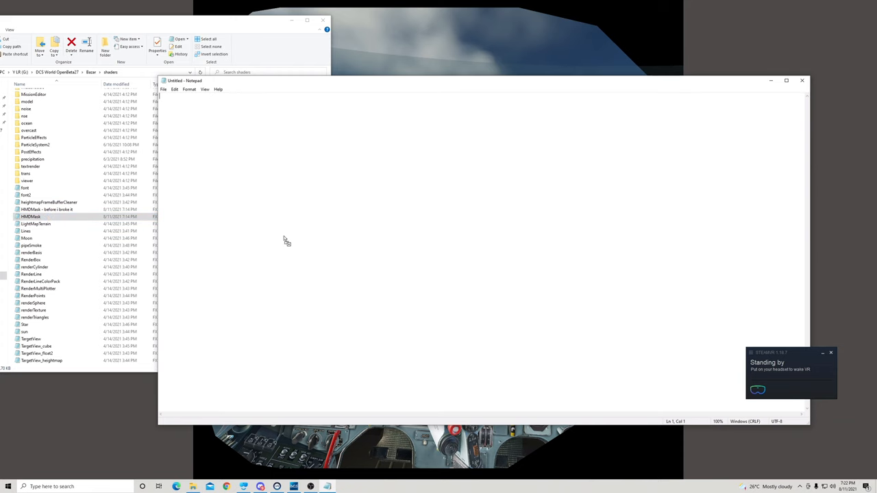
Load HMDMask into Notepad and highlight the vsOctagonMask function returning float4(pos, 1, 1).
{"action": "double_click", "coordinate": [31, 217]}
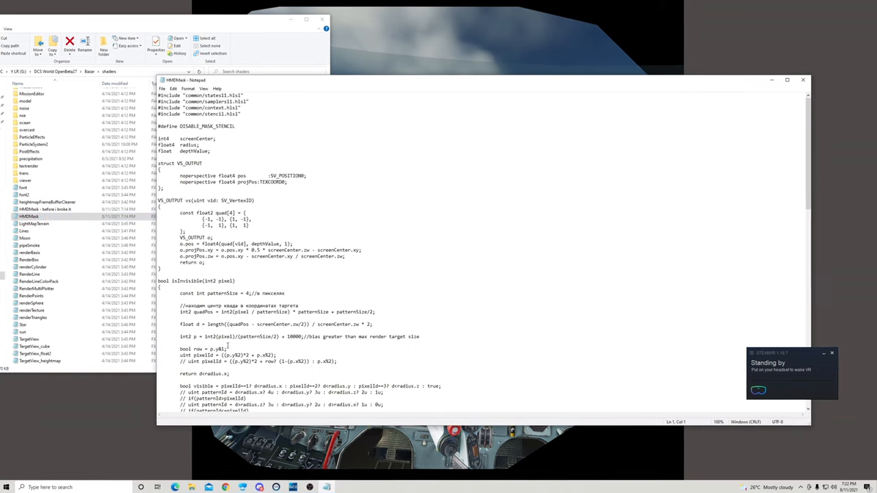
{"action": "scroll", "scroll_direction": "down", "scroll_amount": 3}
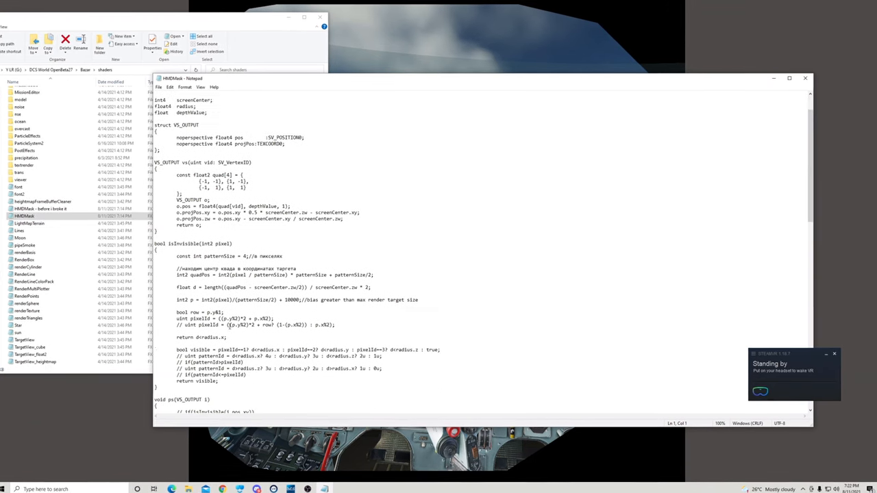
{"action": "scroll", "scroll_direction": "down", "scroll_amount": 3}
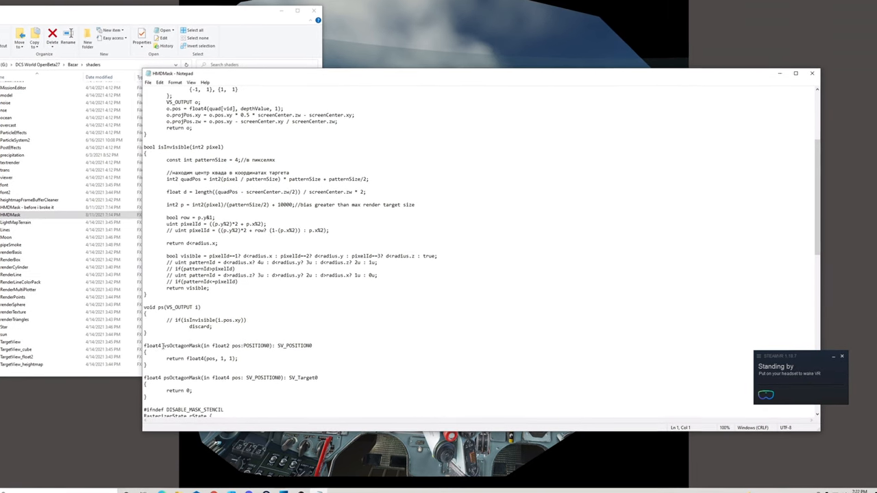
{"action": "double_click", "coordinate": [181, 346]}
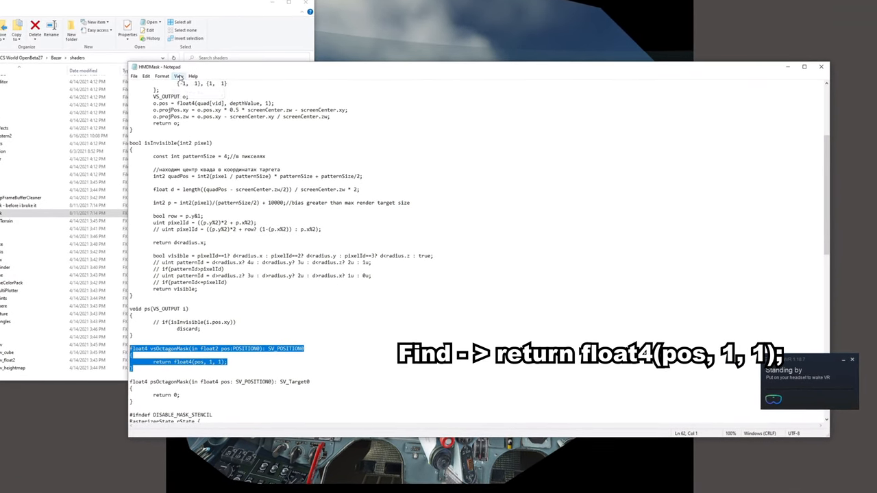
Zoom in on the code and scroll to vsOctagonMask's return line.
{"action": "left_click", "coordinate": [176, 74]}
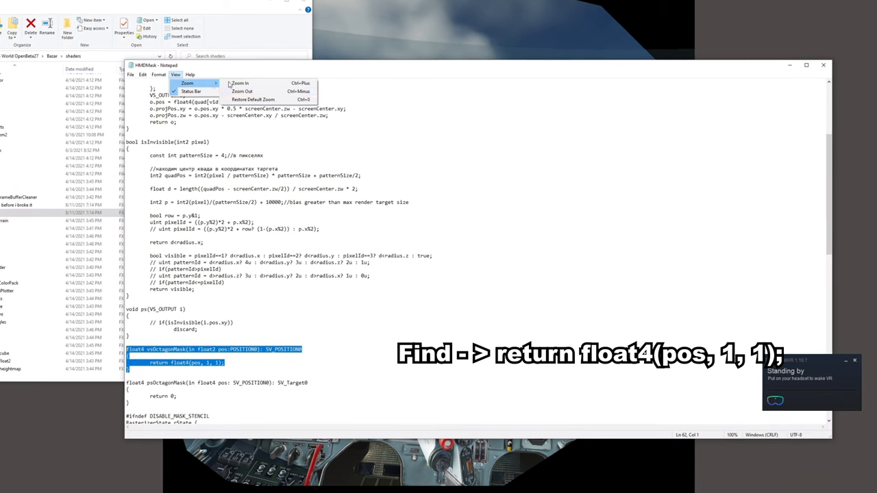
{"action": "left_click", "coordinate": [240, 83]}
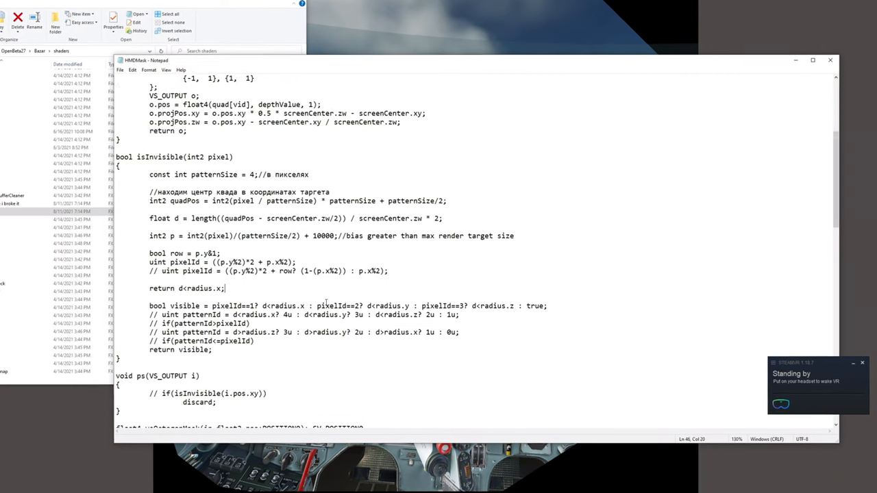
{"action": "scroll", "scroll_direction": "down", "scroll_amount": 3}
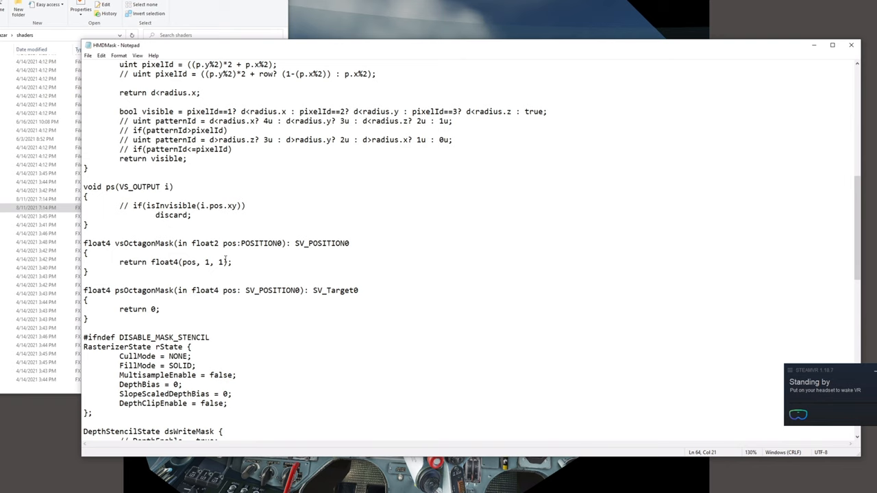
Change both 1 values to 0.1 in float4(pos, 1, 1) and save HMDMask.
{"action": "type", "text": "0."}
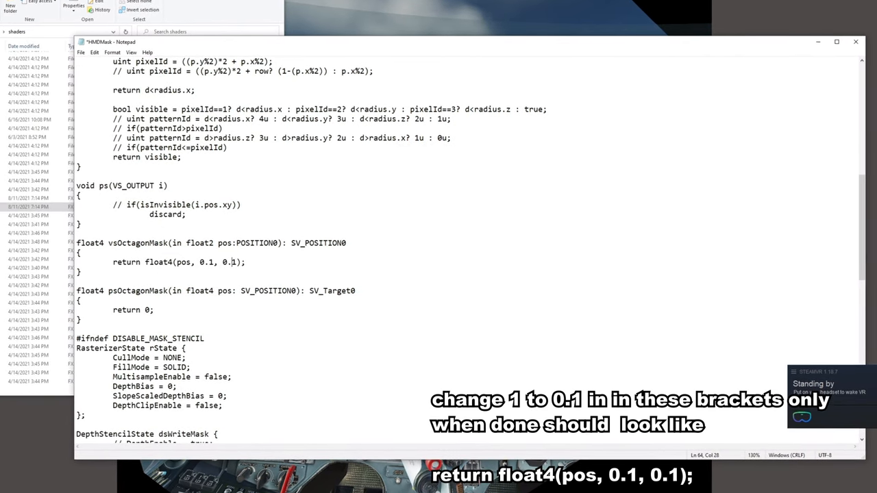
{"action": "double_click", "coordinate": [176, 272]}
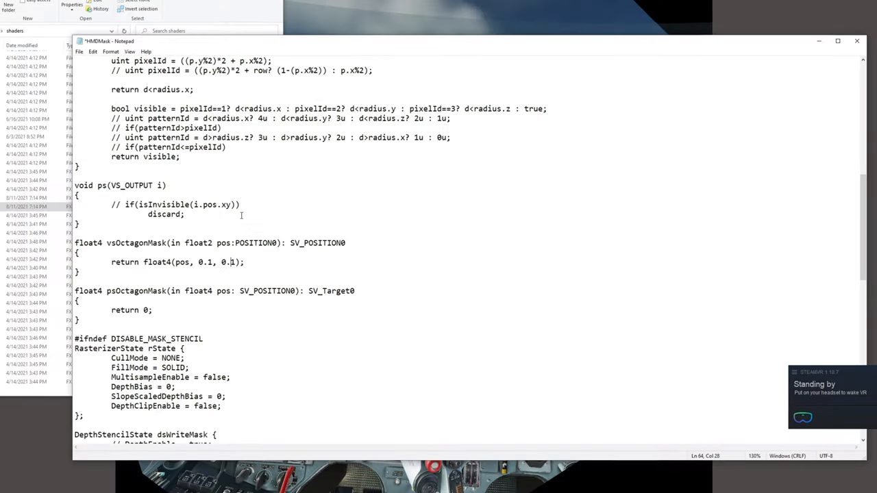
{"action": "left_click", "coordinate": [79, 50]}
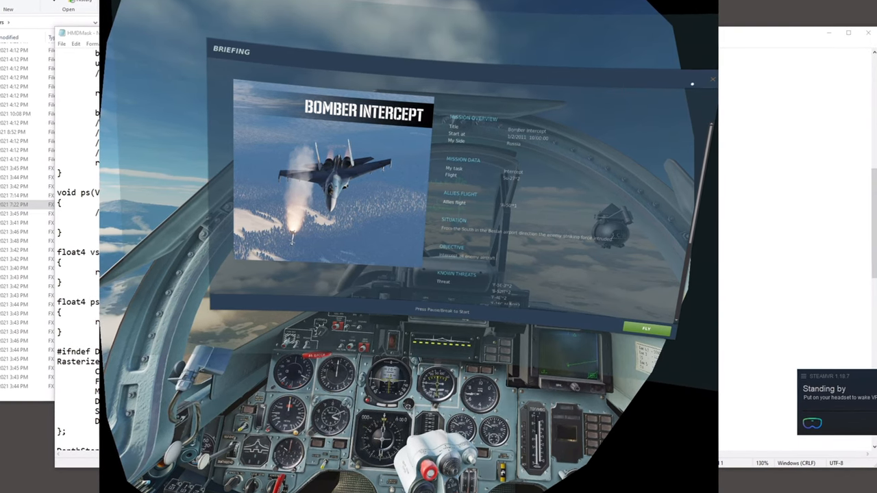
Close the DCS World simulator window, leaving the shaders folder open.
{"action": "left_click", "coordinate": [644, 329]}
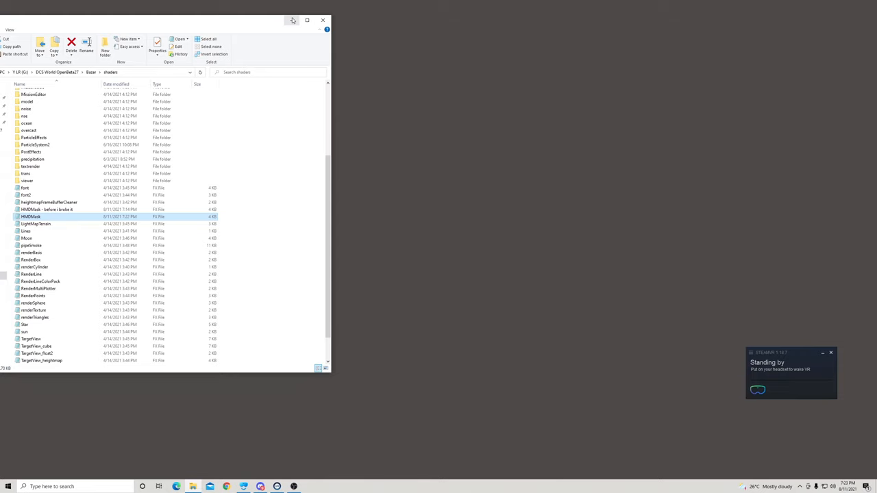
{"action": "mouse_move", "coordinate": [293, 21]}
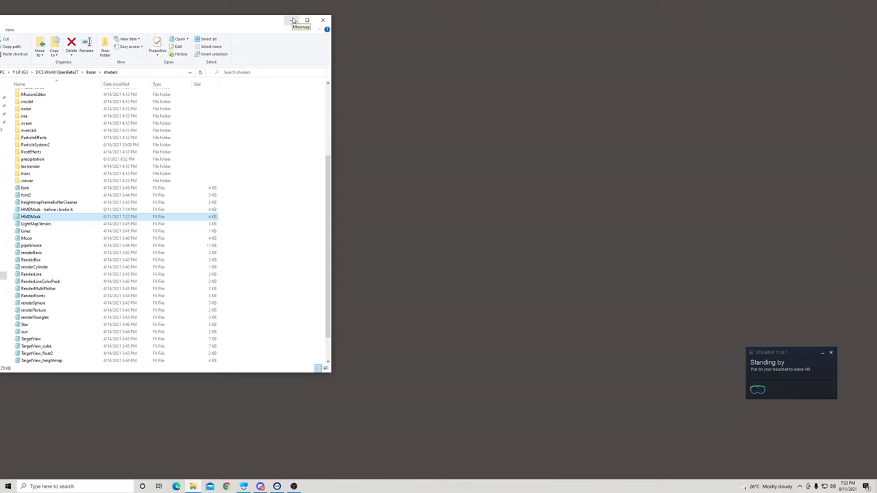